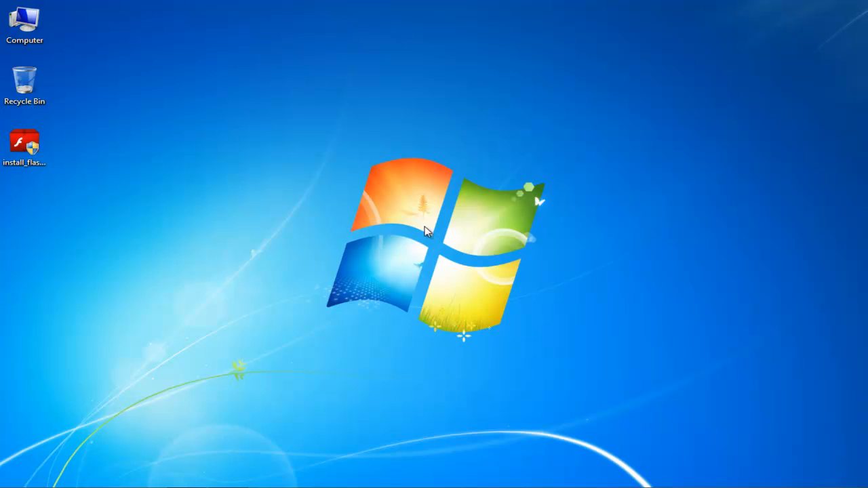
mouse_move(134, 167)
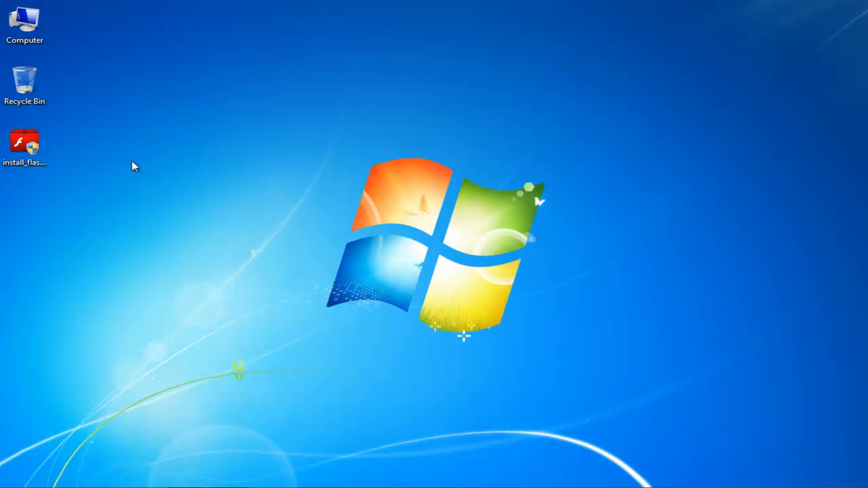
mouse_move(100, 160)
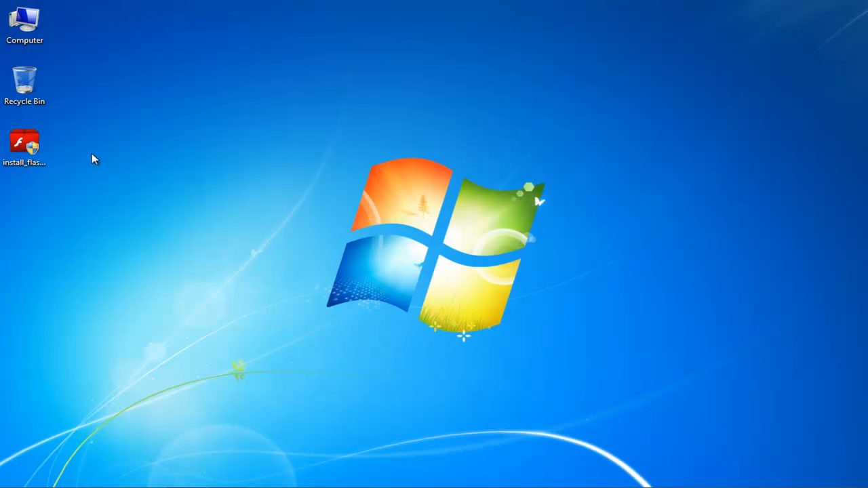
Open Properties for the install_flash_player_ax icon on the desktop.
right_click(24, 143)
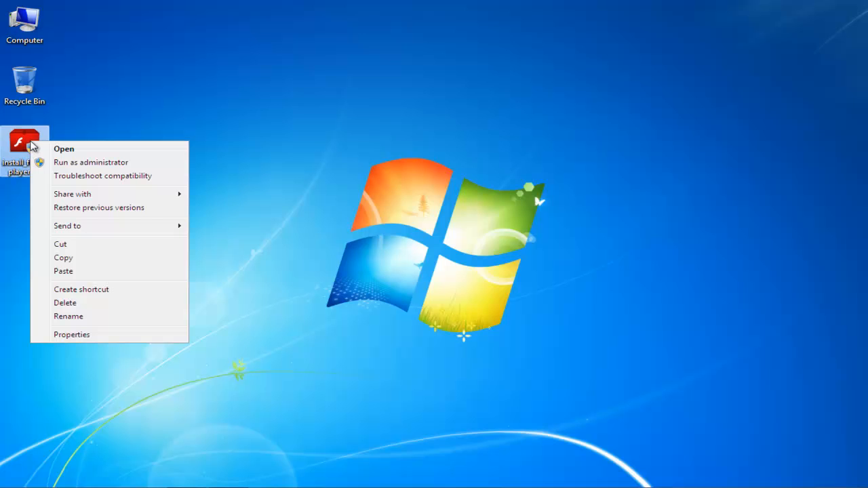
mouse_move(65, 302)
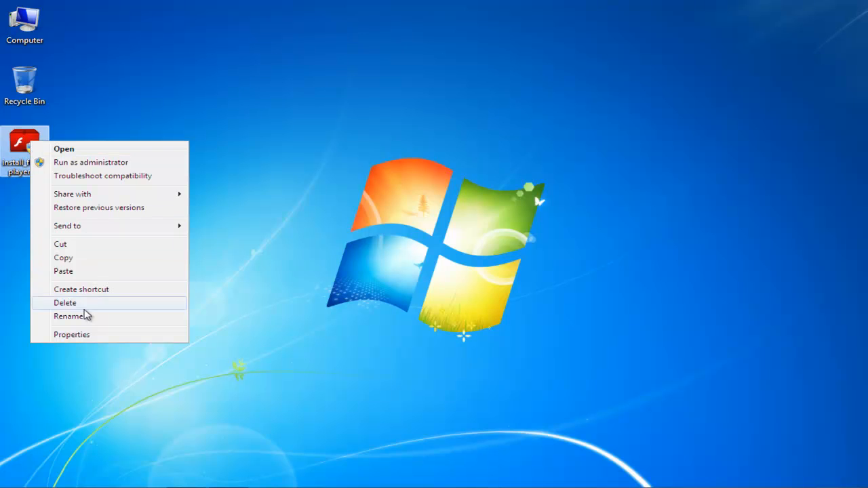
mouse_move(71, 334)
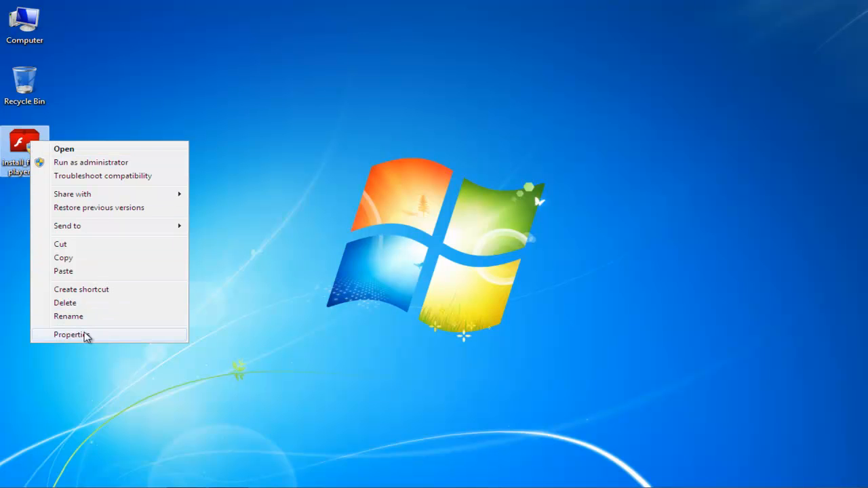
left_click(70, 335)
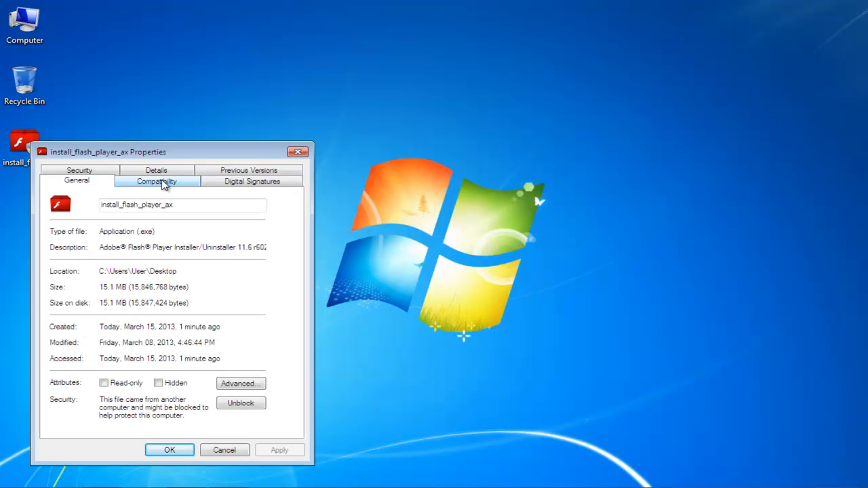
Set the installer to Windows XP (Service Pack 2) compatibility, run as administrator.
left_click(157, 181)
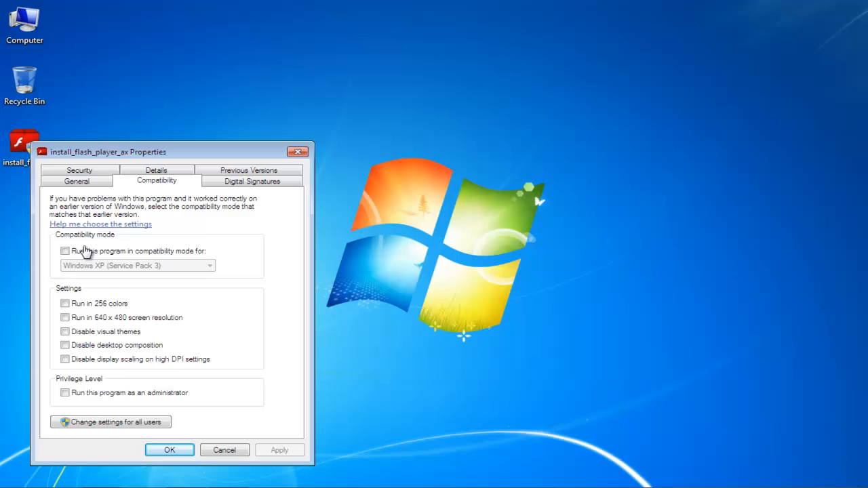
left_click(65, 251)
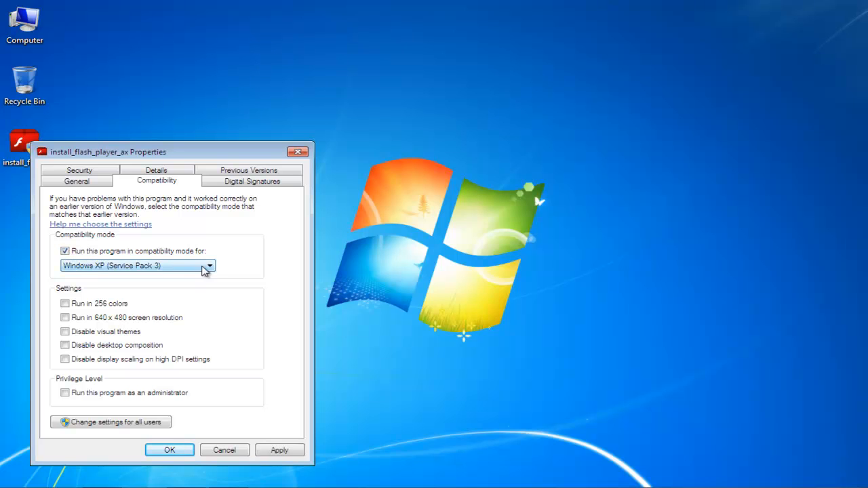
left_click(209, 265)
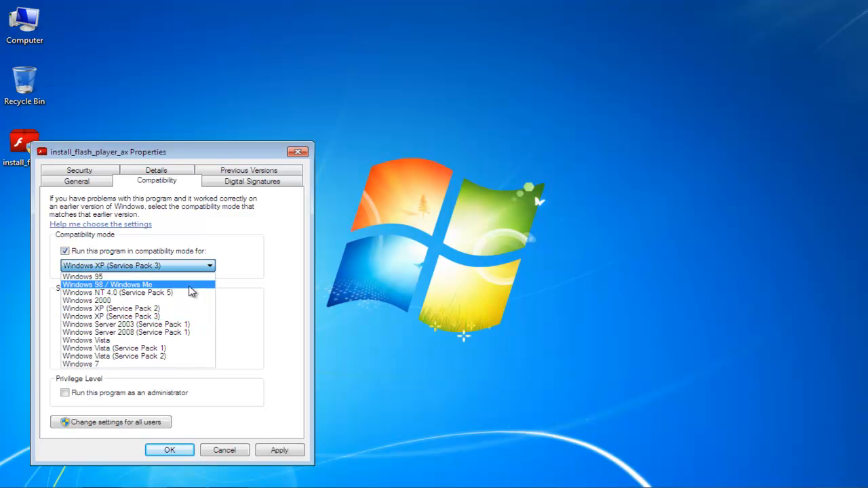
mouse_move(181, 309)
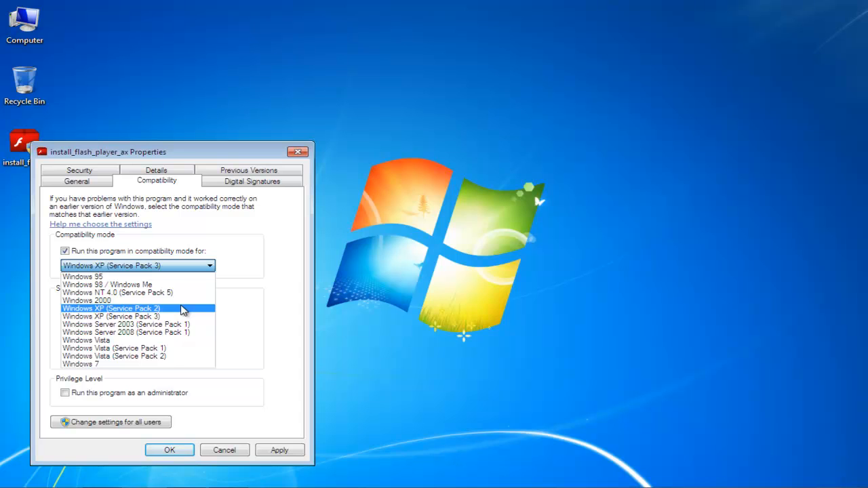
left_click(111, 308)
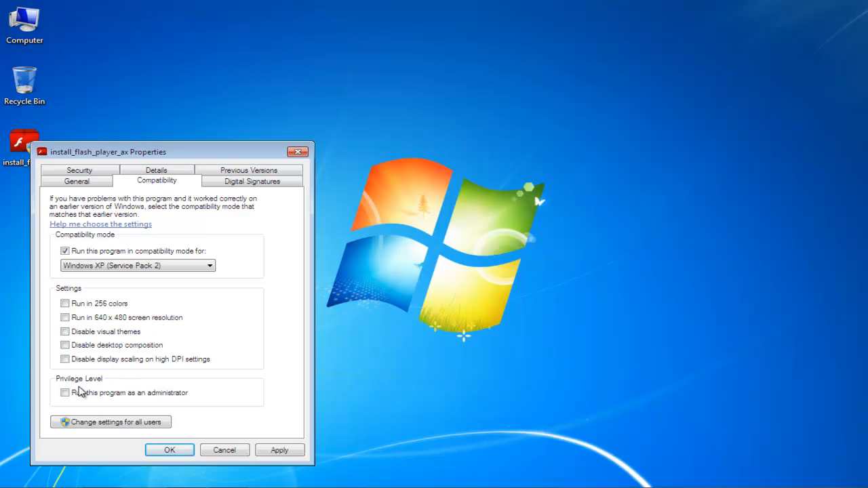
left_click(65, 393)
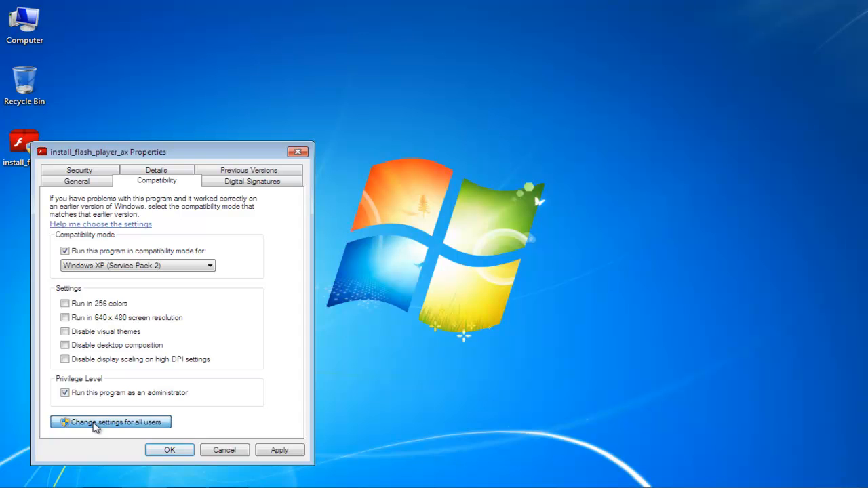
left_click(110, 422)
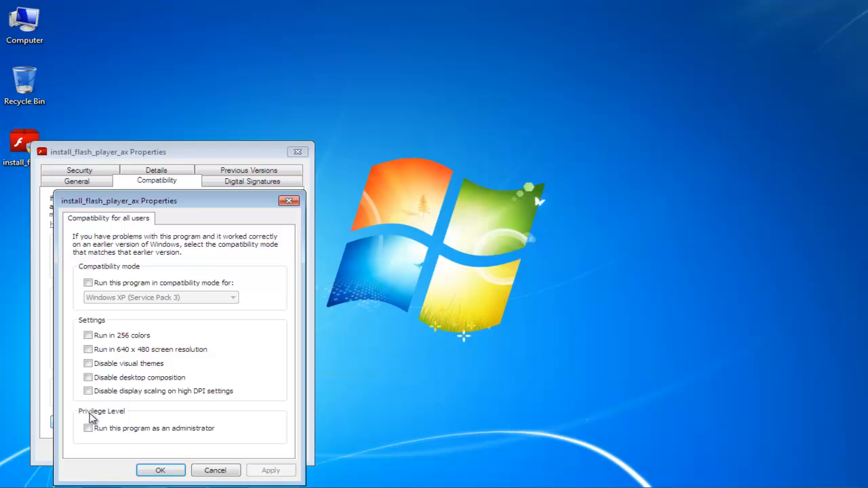
For all users, set Windows XP (Service Pack 2) compatibility with administrator rights and save.
left_click(88, 282)
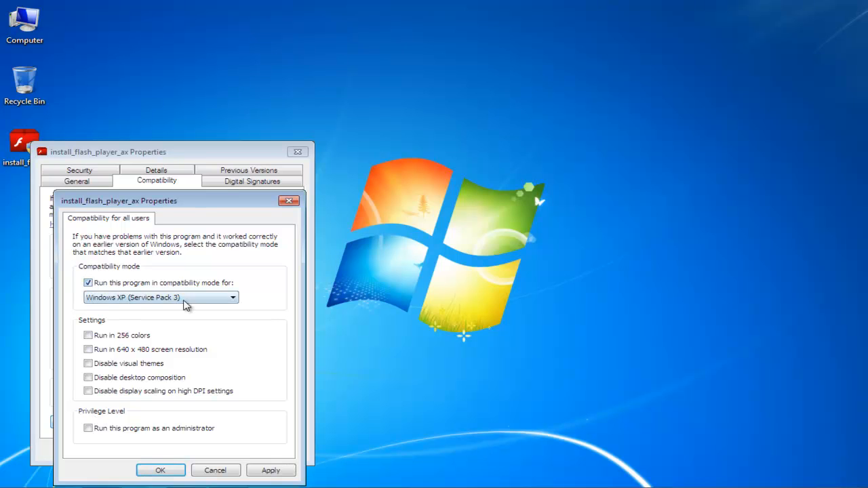
left_click(233, 297)
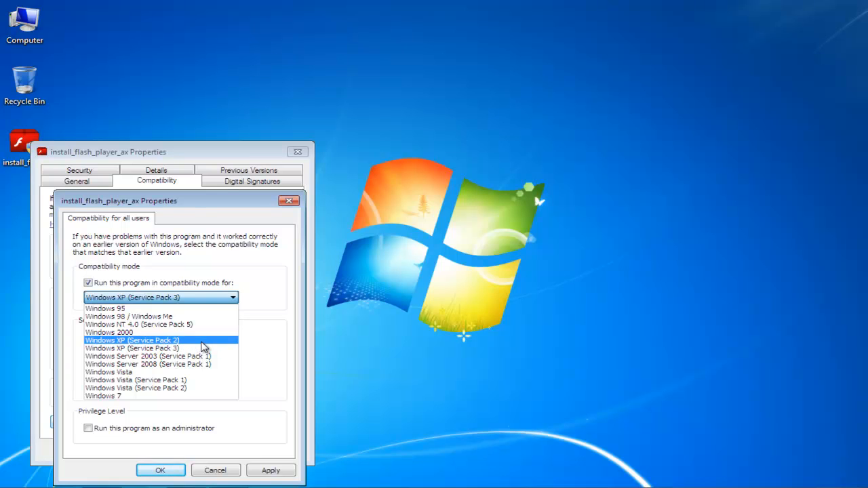
left_click(131, 339)
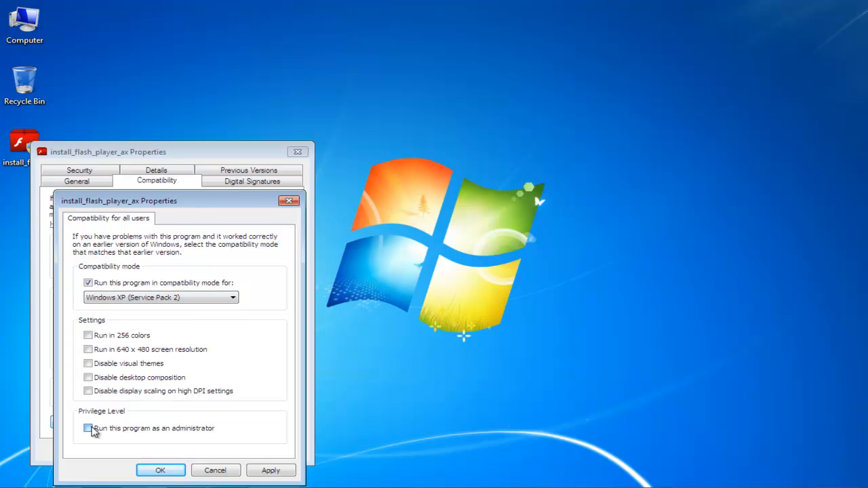
left_click(87, 427)
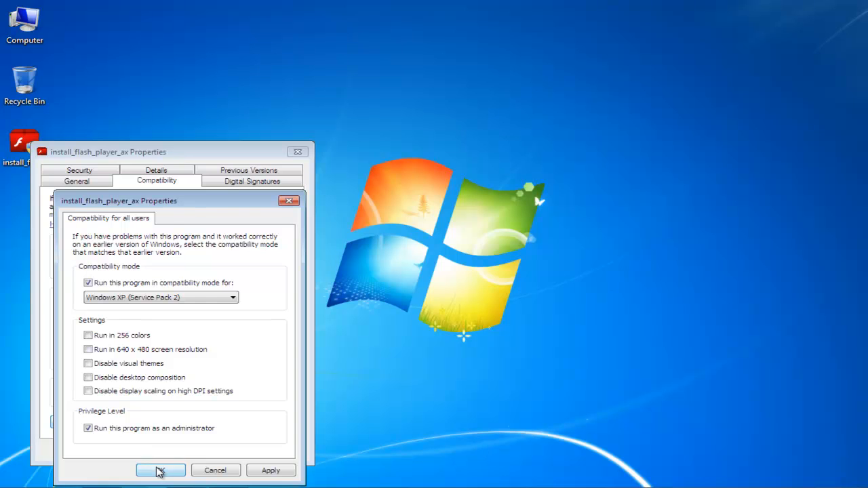
left_click(161, 471)
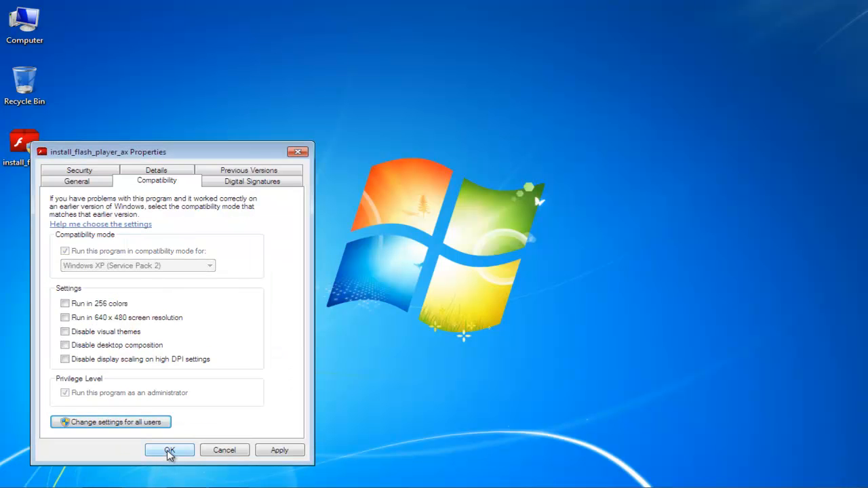
left_click(168, 450)
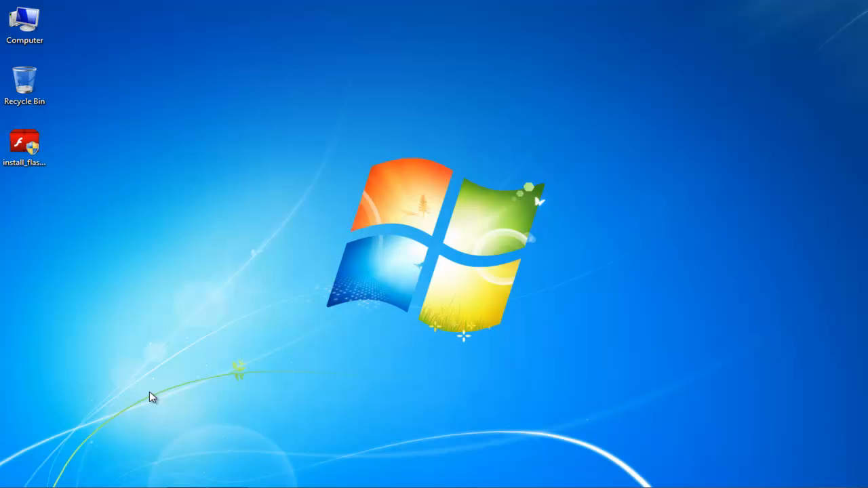
Select the Flash Player installer and bring up its context menu again.
left_click(25, 145)
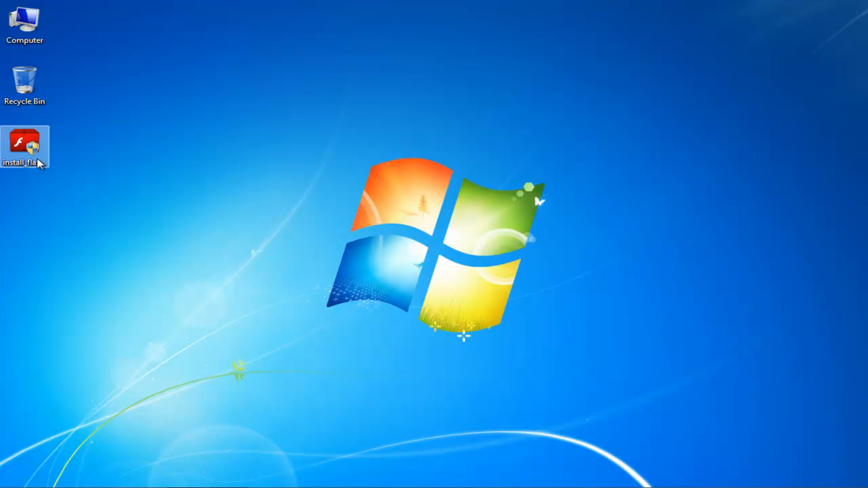
right_click(25, 147)
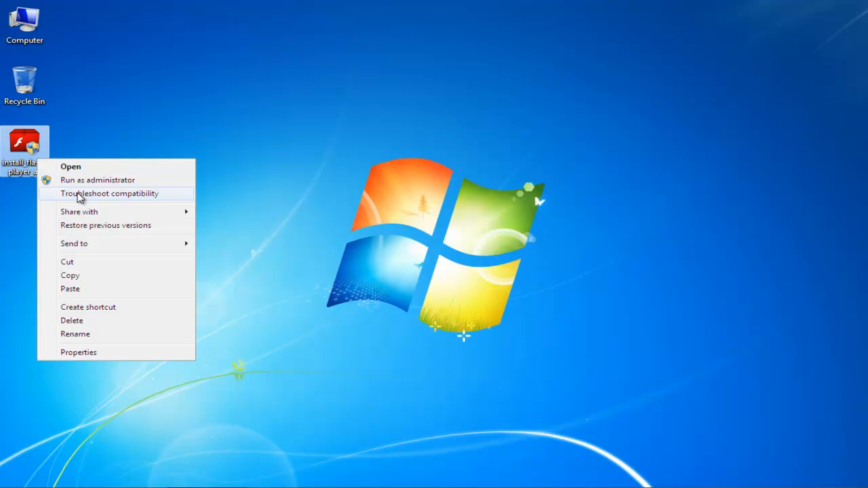